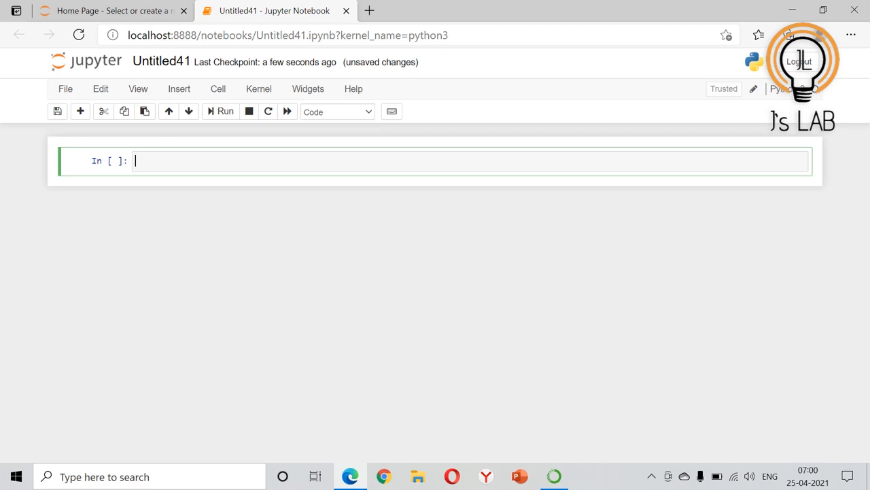
- Define the tuple t1=(1,2,3,4,5,6) in a cell
type("t1=")
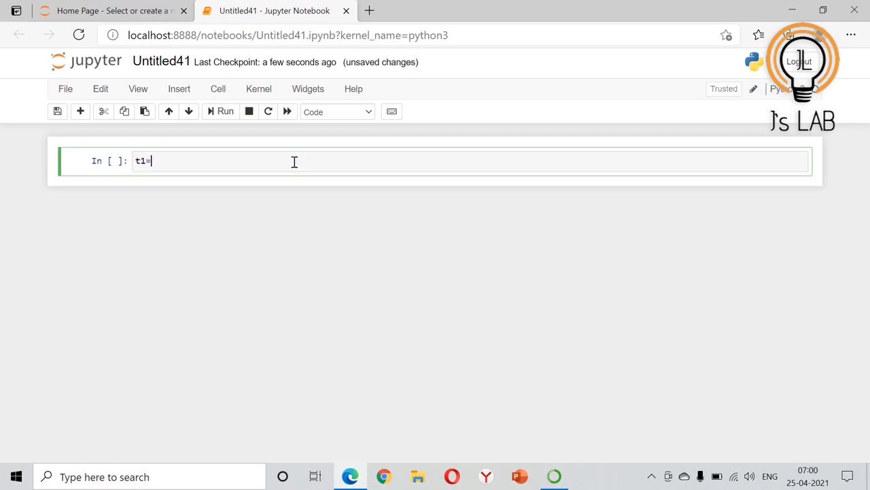
type("(1)")
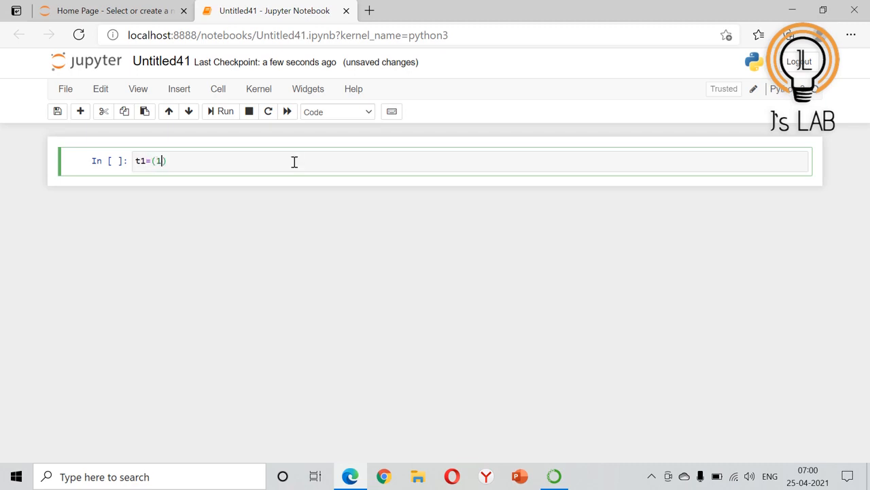
type(",2,3,4,5,6")
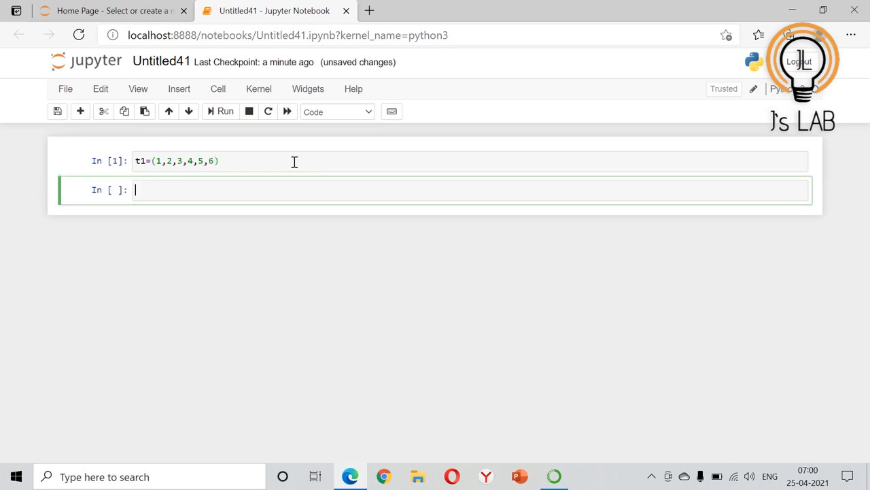
- Run type(t1) to confirm t1 is a tuple
type("type()")
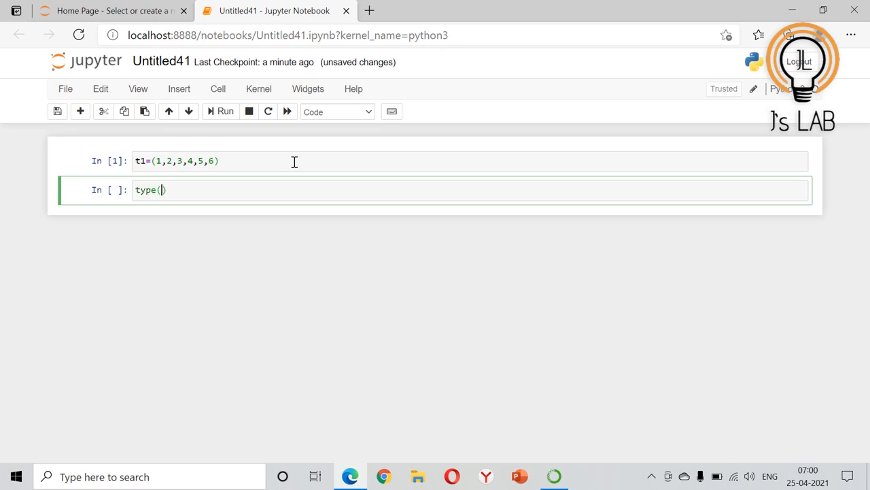
type("t1")
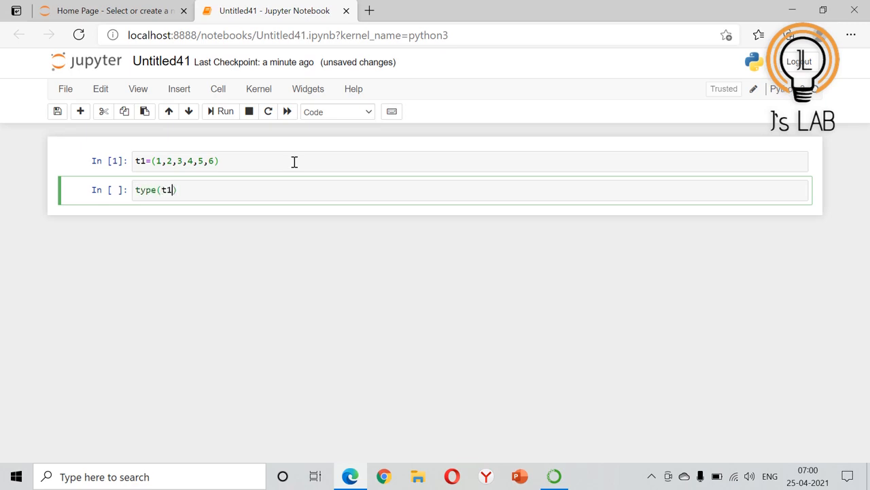
left_click(225, 111)
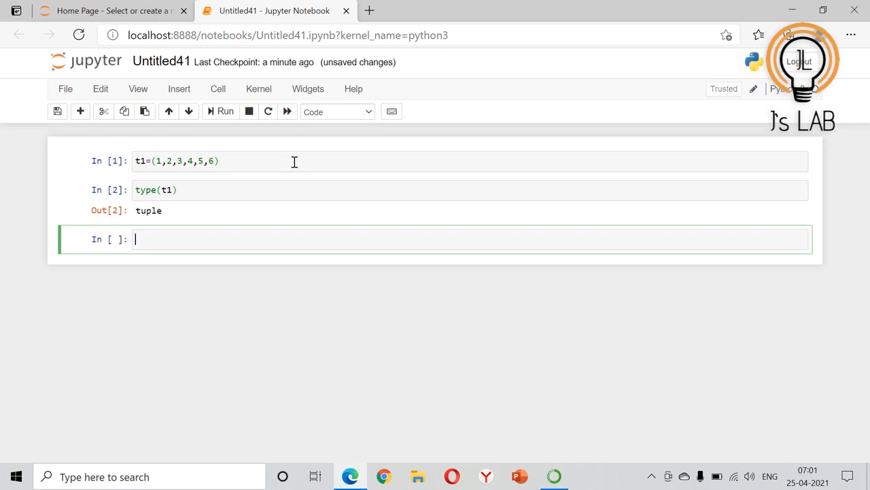
- Run t1[6]=7, fixing the misplaced equals sign, to show the TypeError
type("t")
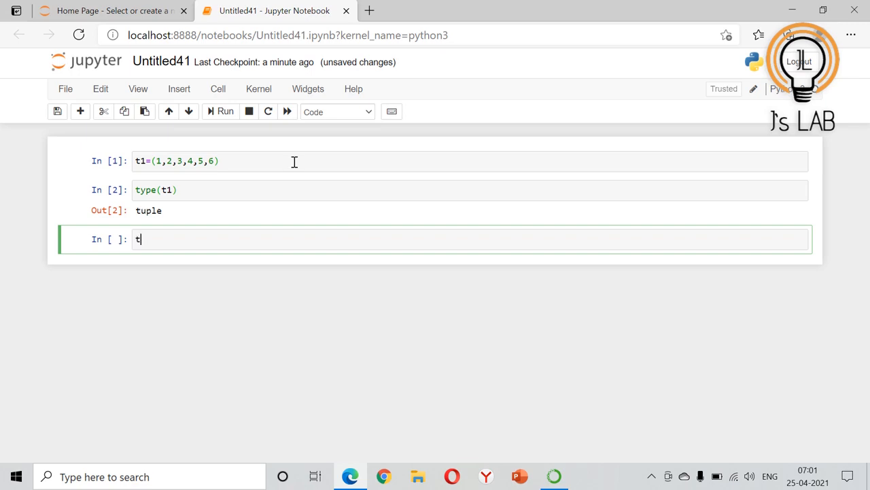
type("1")
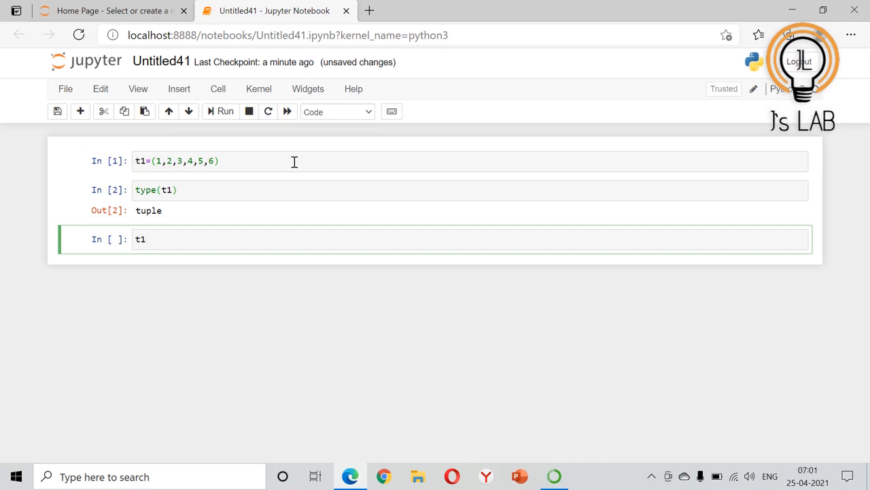
type("[6=]")
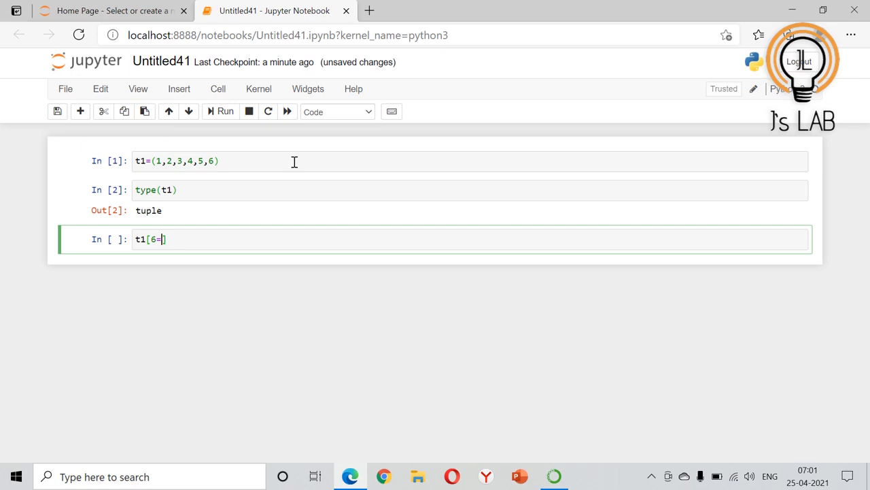
key("Backspace")
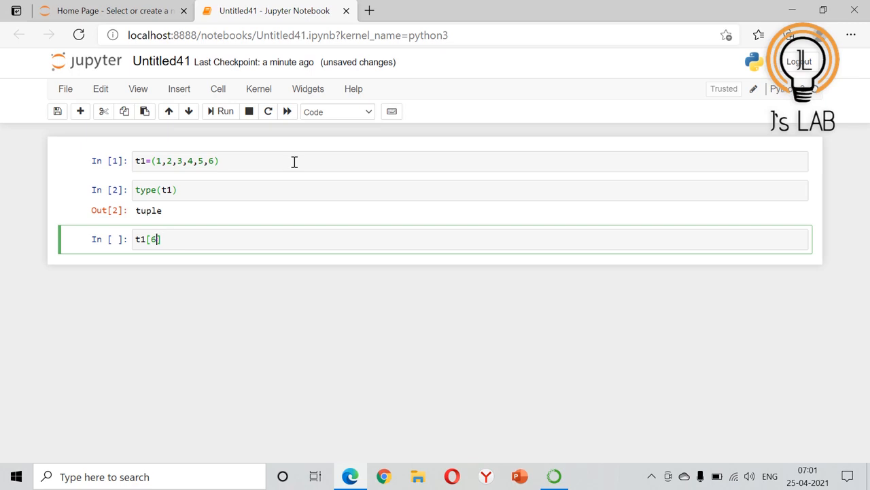
type("=7")
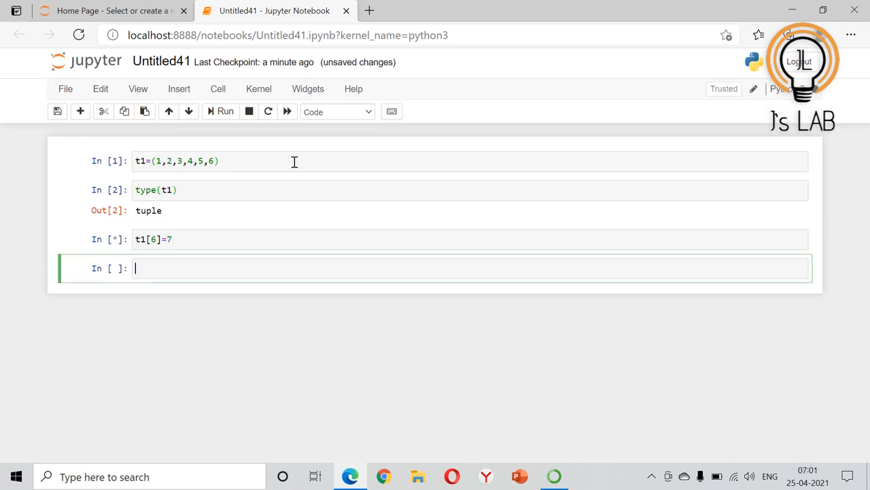
left_click(221, 111)
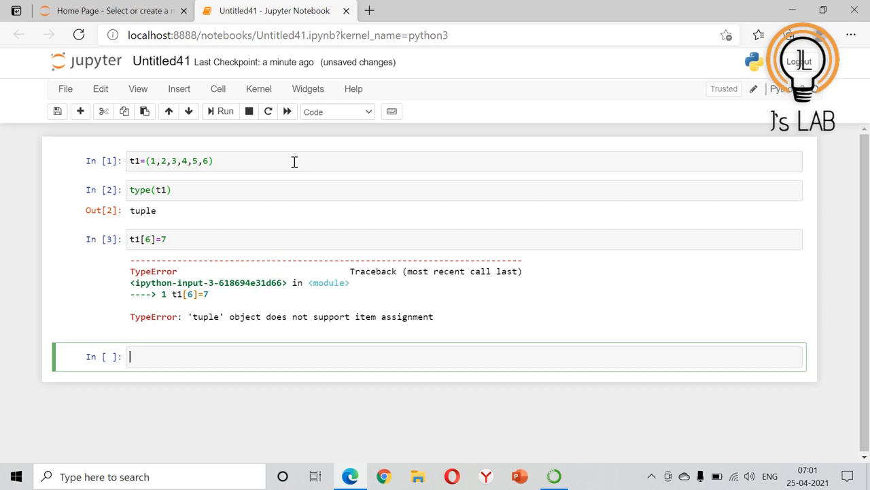
- Convert the tuple into a list with l1=list(t1) and run it
type("t1")
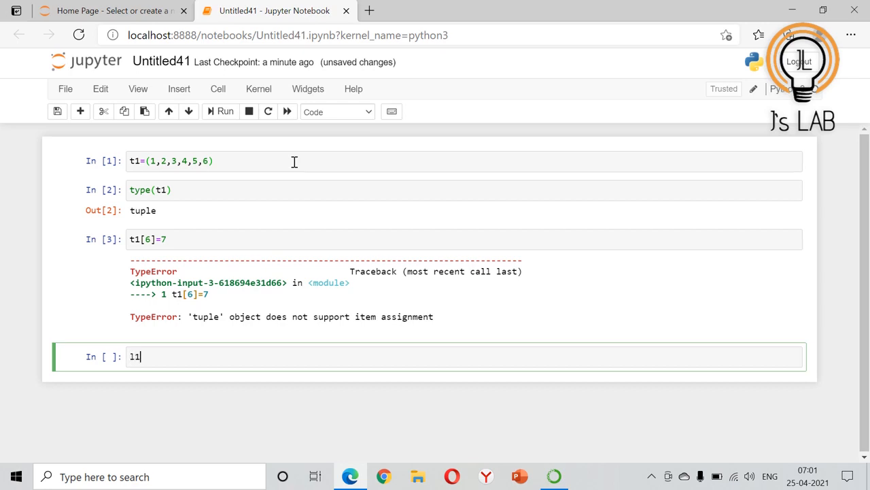
type("=")
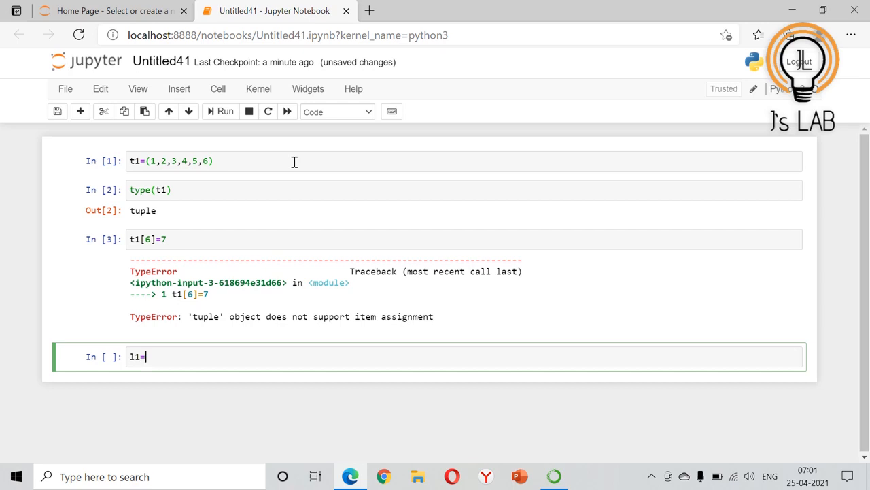
type("list")
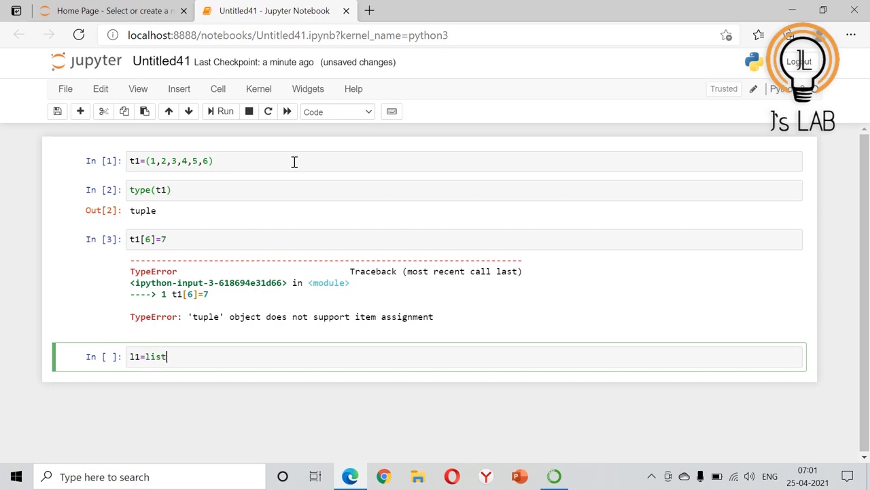
type("(t")
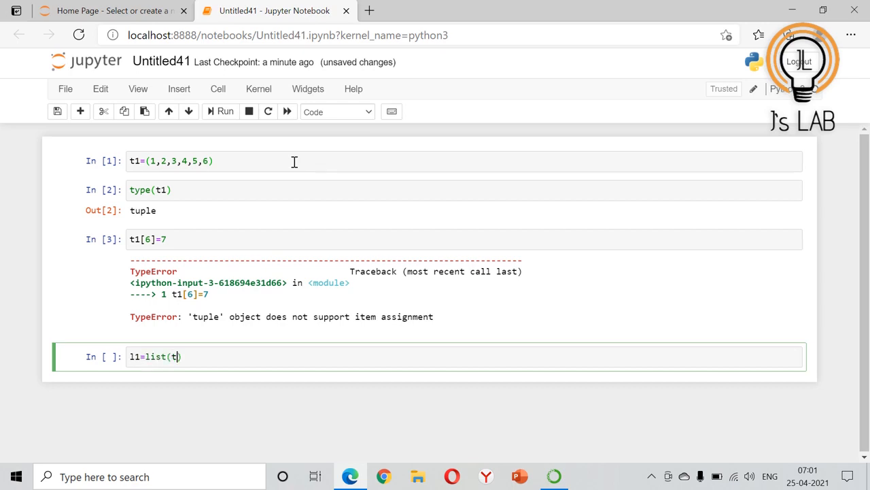
key("shift+Return")
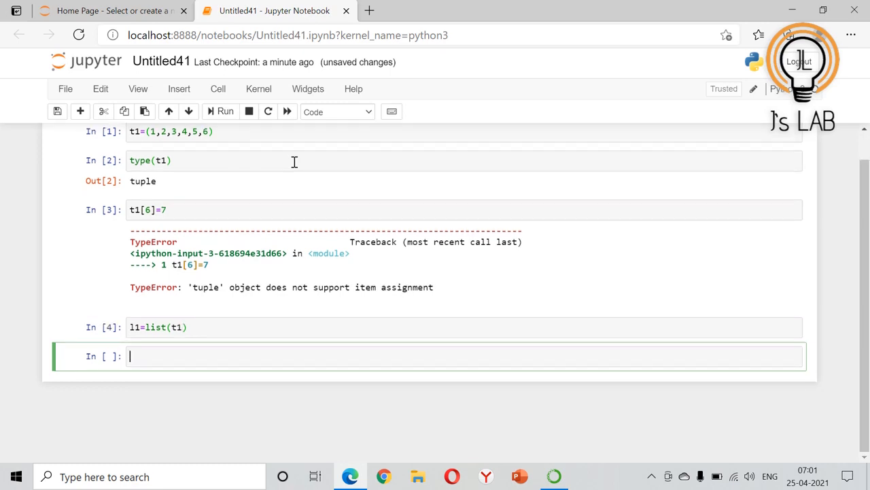
- Print l1 showing [1, 2, 3, 4, 5, 6] and check type(l1) is list
type("print(l1")
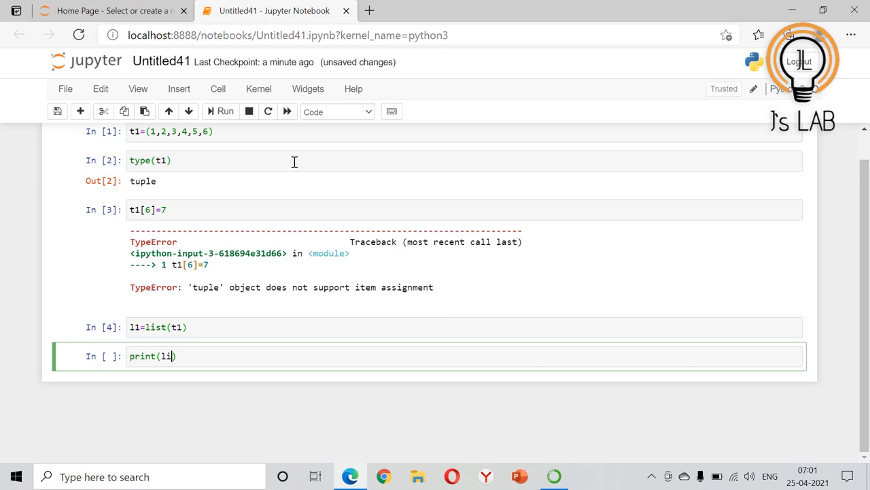
left_click(225, 111)
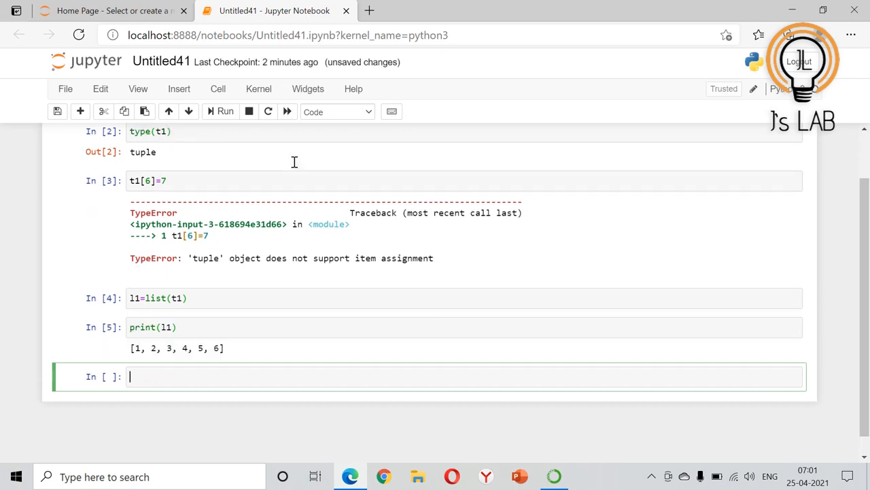
type("type(l1")
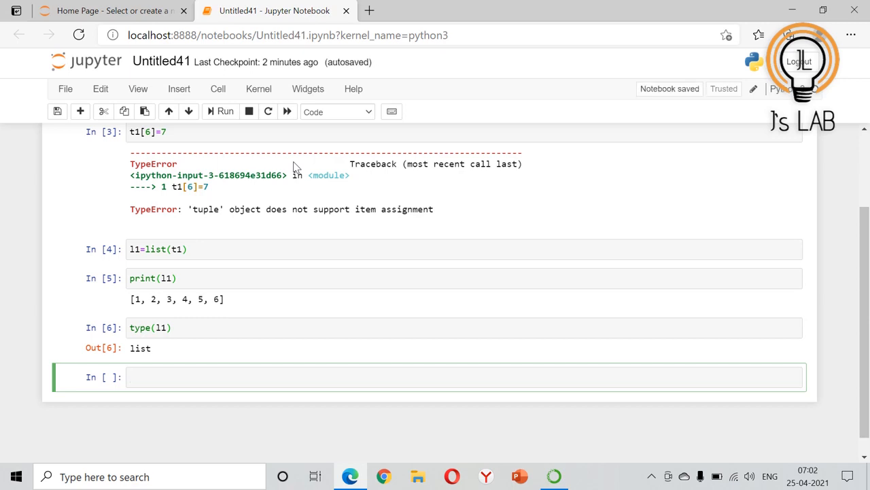
- Run l1.append(7) and display l1 as [1, 2, 3, 4, 5, 6, 7]
type("l1.append(7")
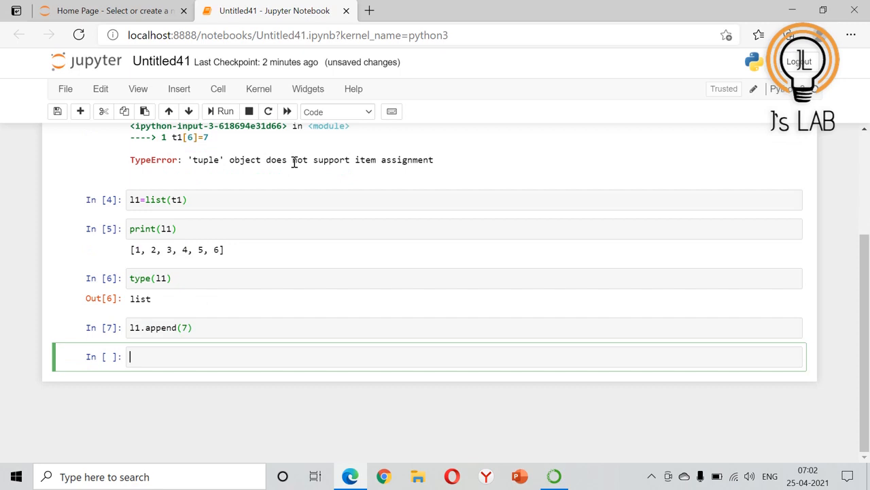
type("l1")
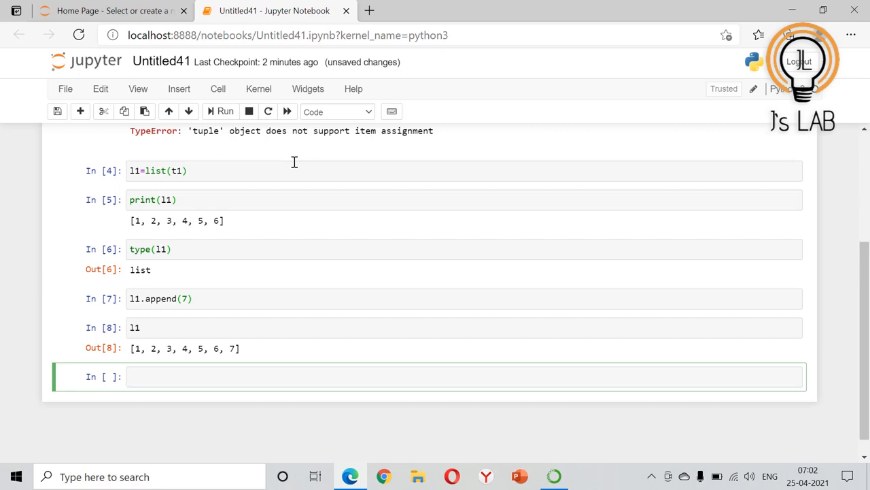
type("t1")
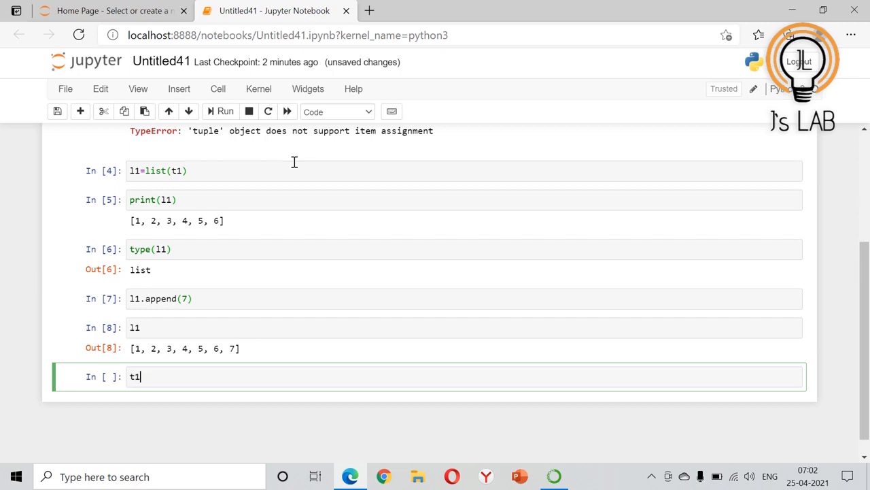
- Run t1=tuple(l1) to convert the list back, then type print(t2)
type("=tuple(l1")
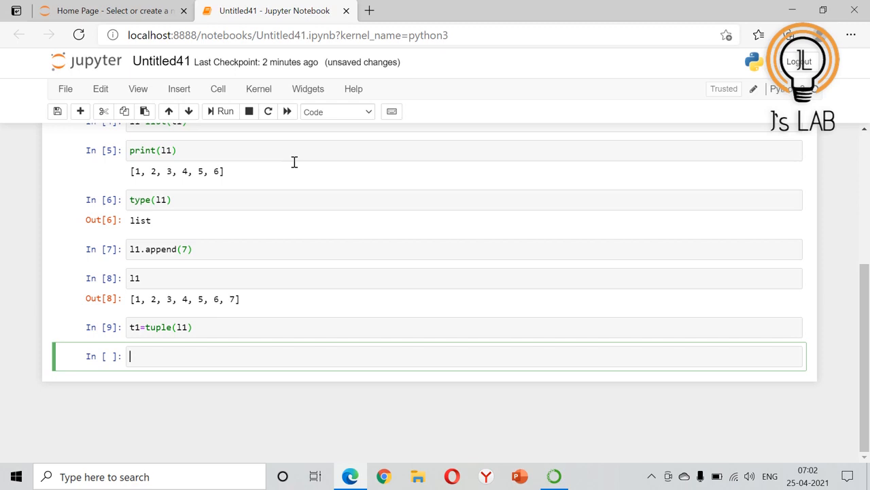
type("p")
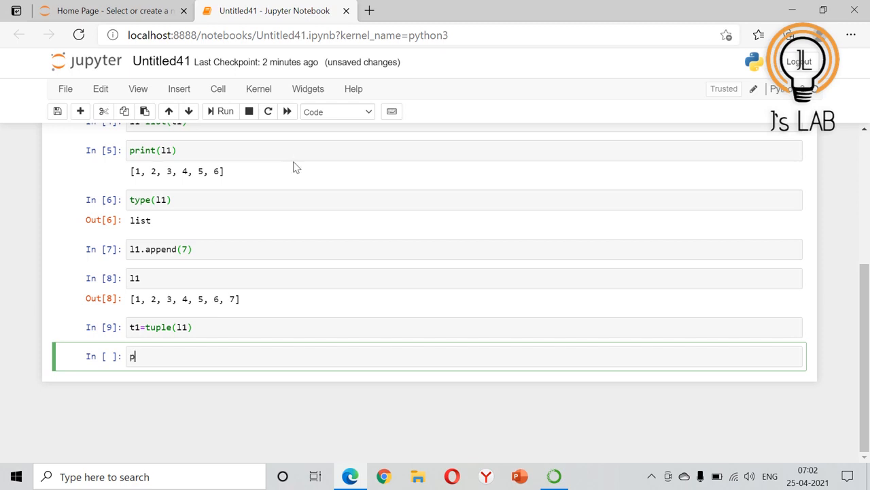
type("rint(t2)")
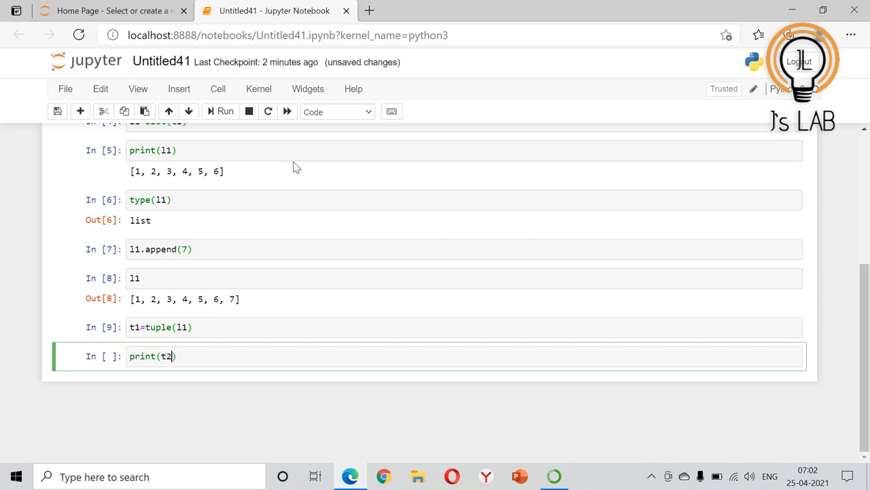